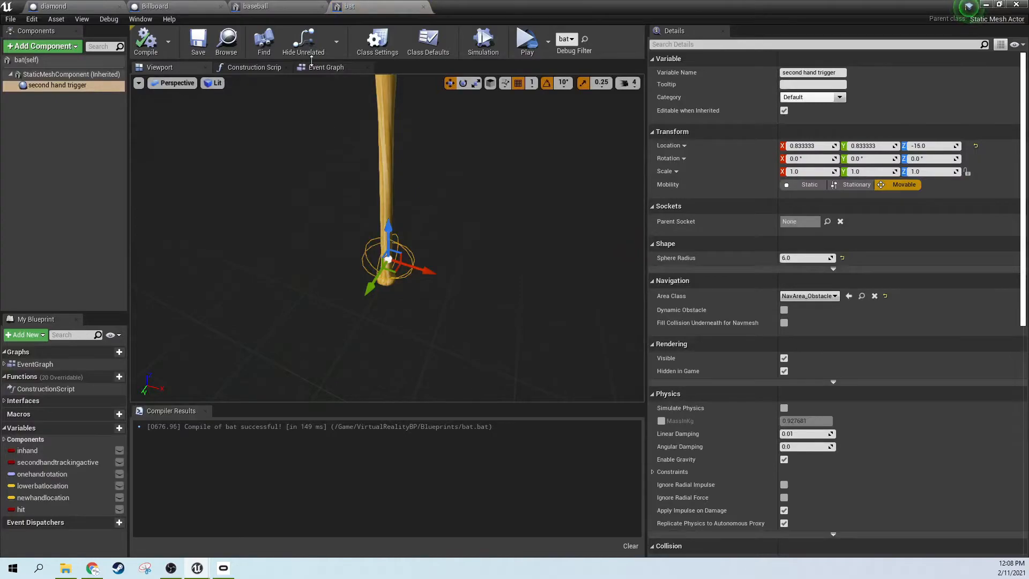
In the bat Blueprint's Event Graph, add a custom event named 'reset bat'.
click(325, 67)
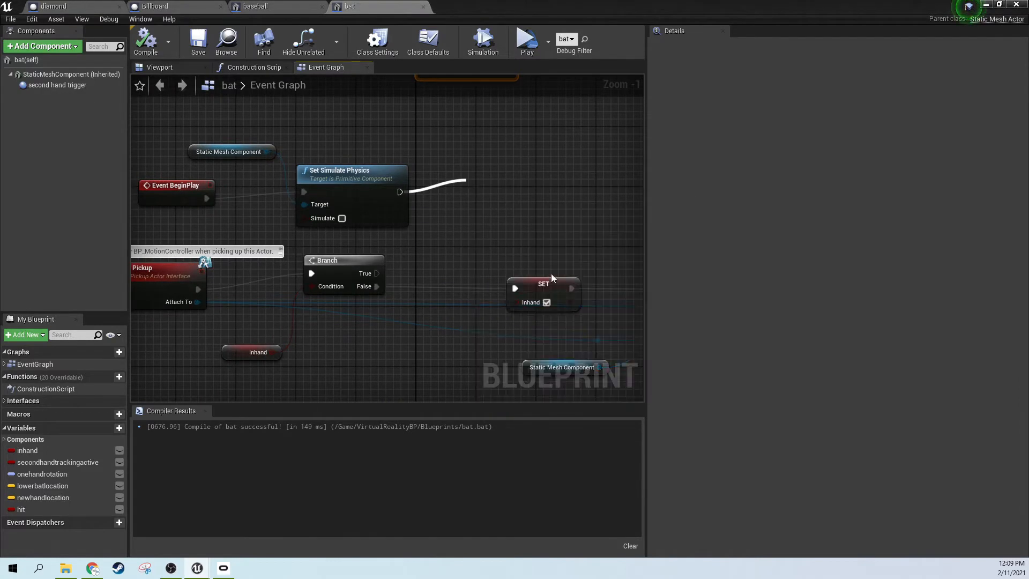
right_click(450, 296)
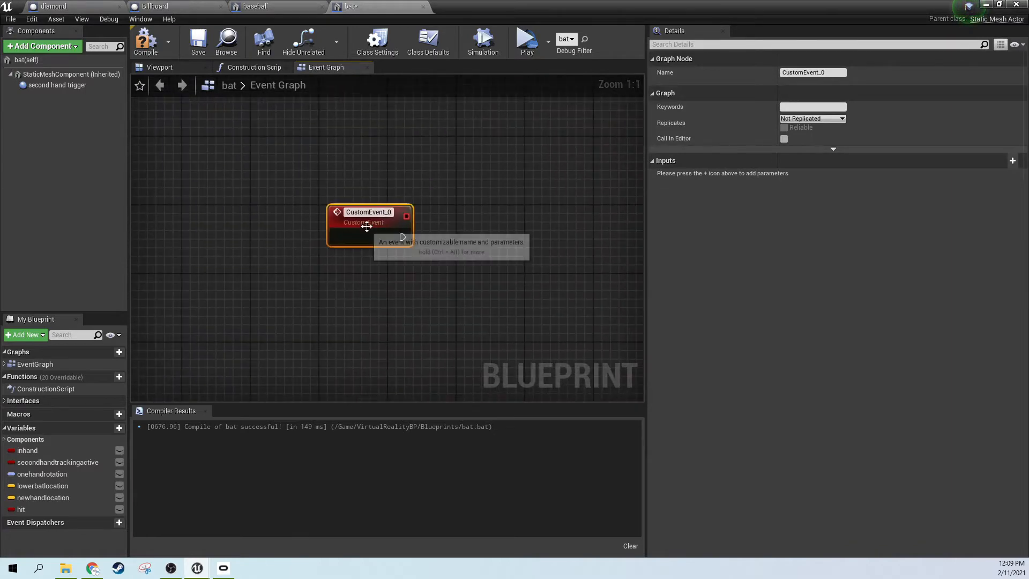
text(reset bat)
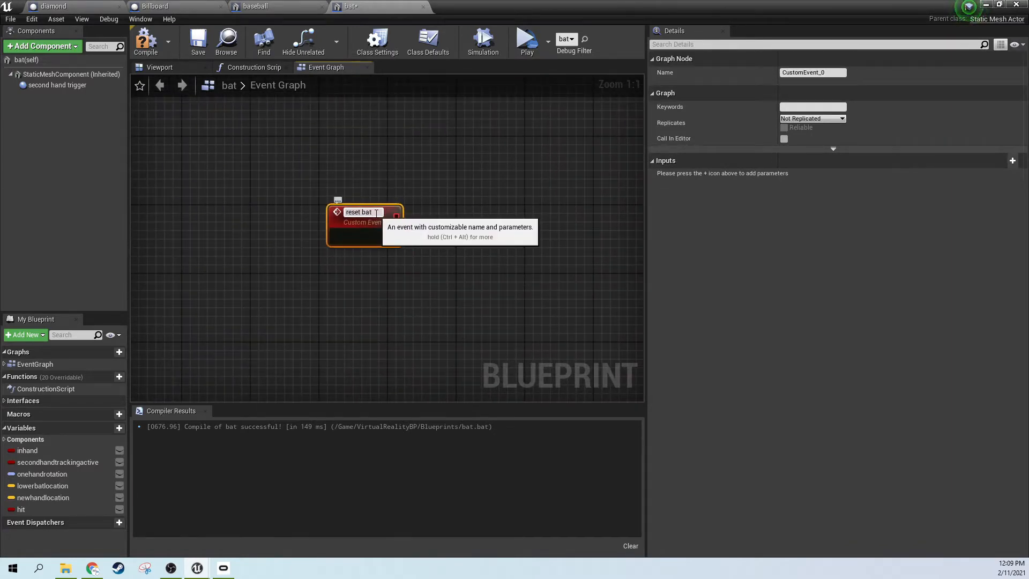